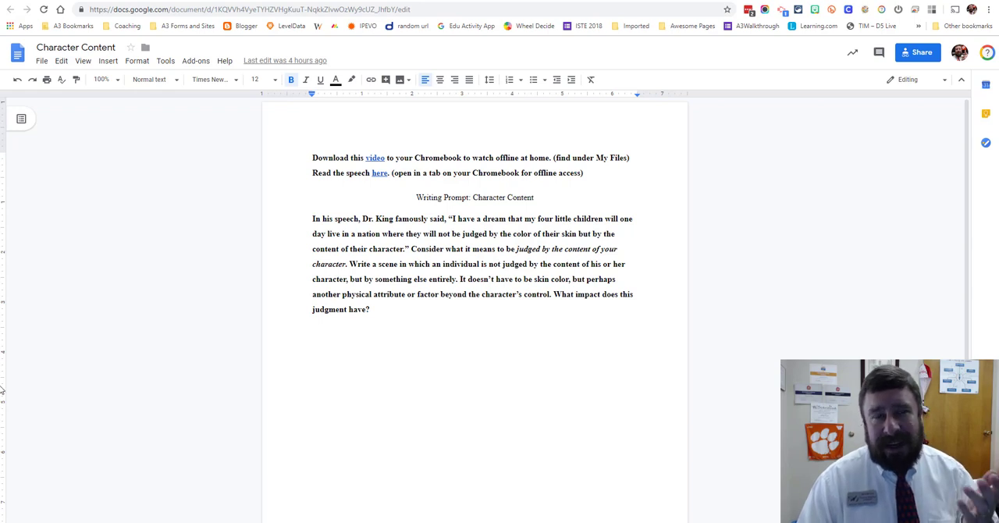
mouse_move(404, 198)
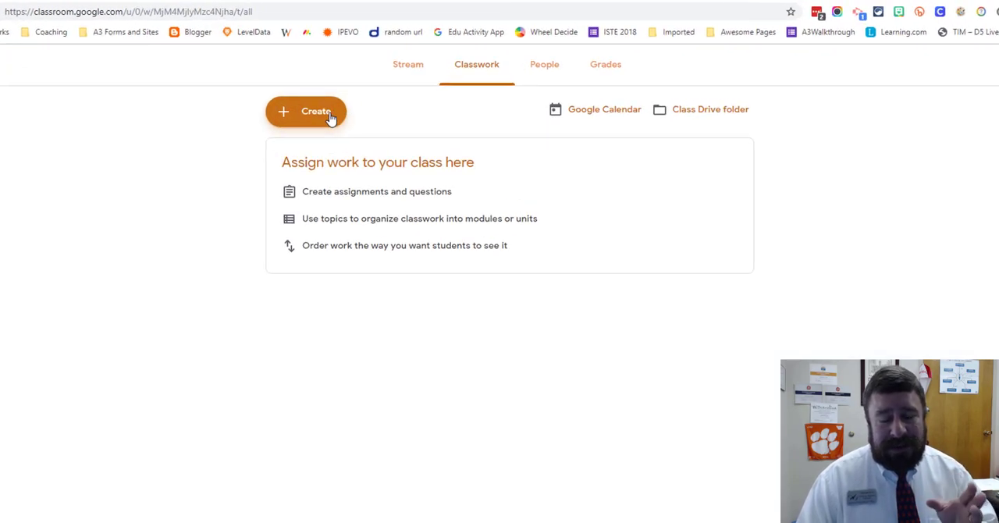
Create a new assignment for the Test 2019 class and title it eLearning.
click(307, 111)
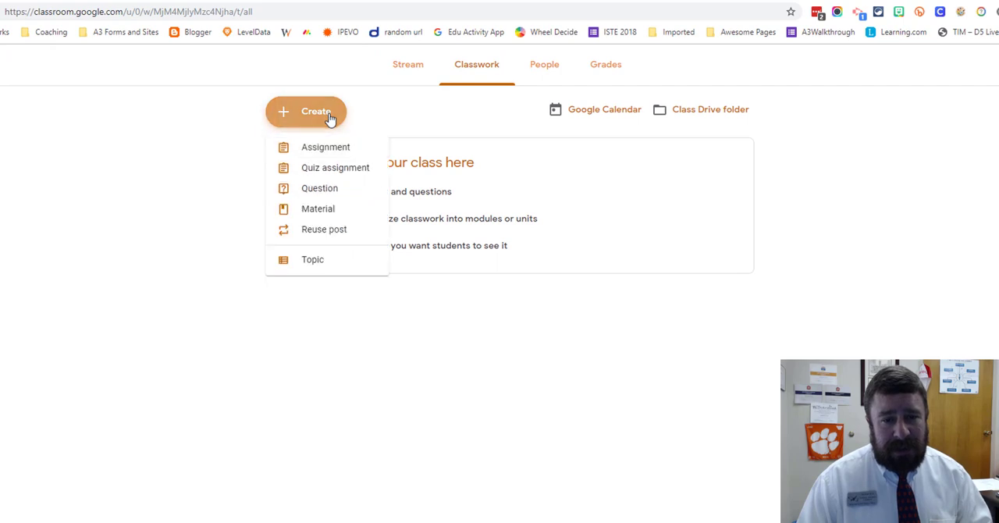
click(326, 146)
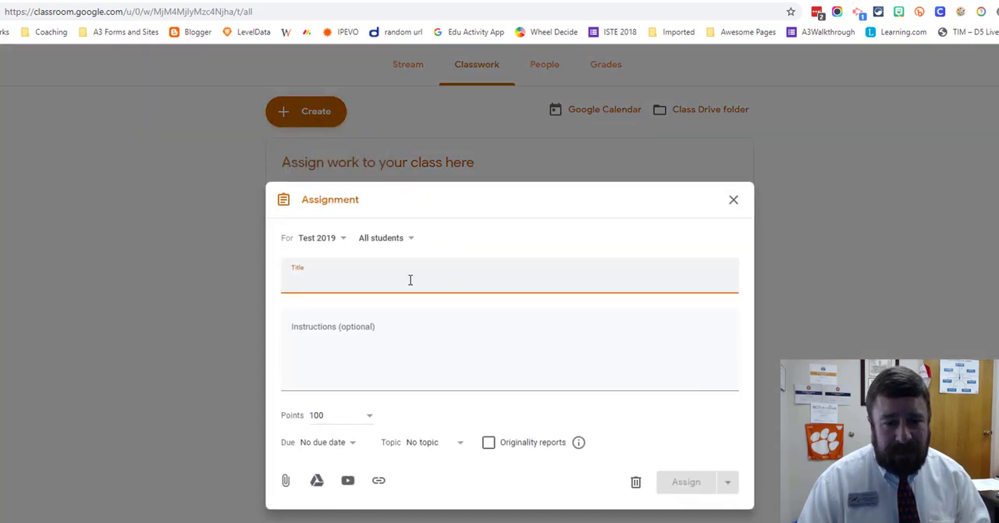
text(eLearning)
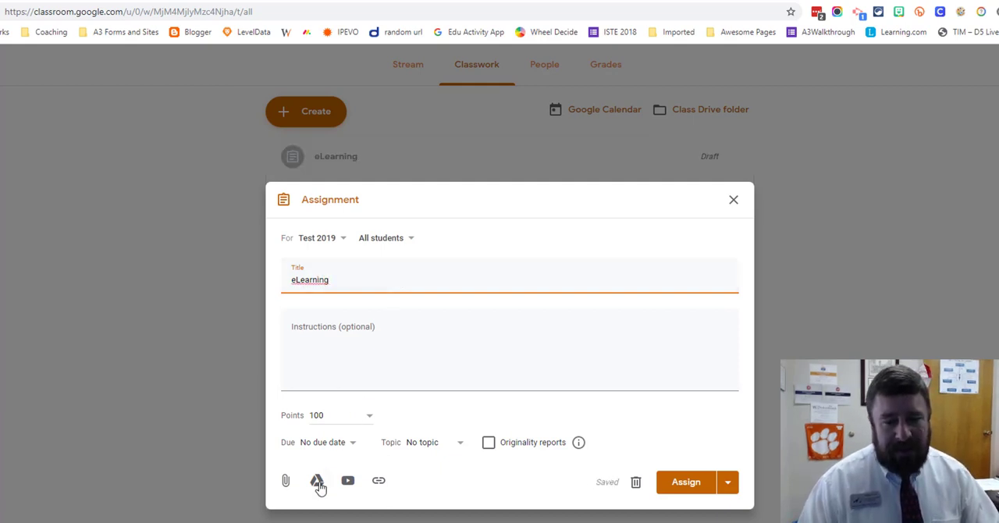
Attach the Character Content Google Doc from Drive by searching 'chara'.
click(317, 480)
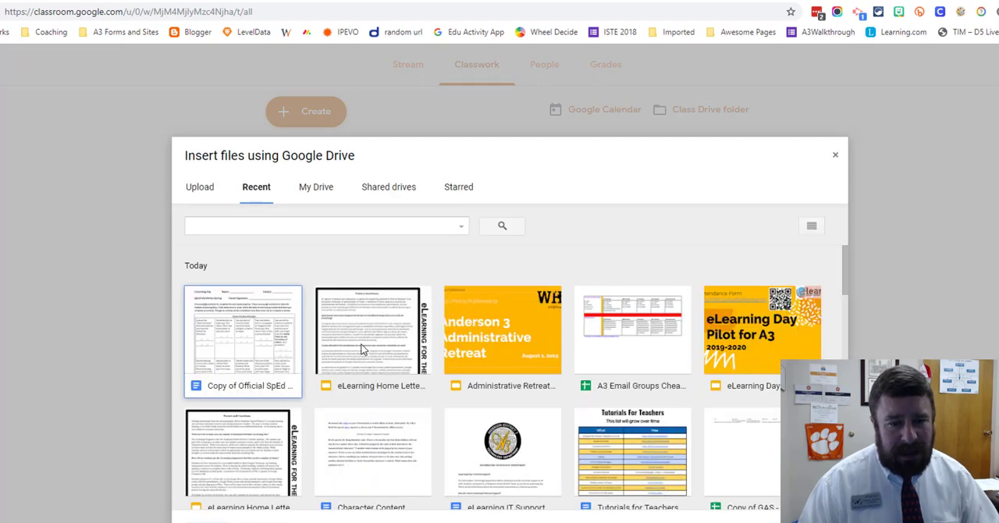
click(326, 225)
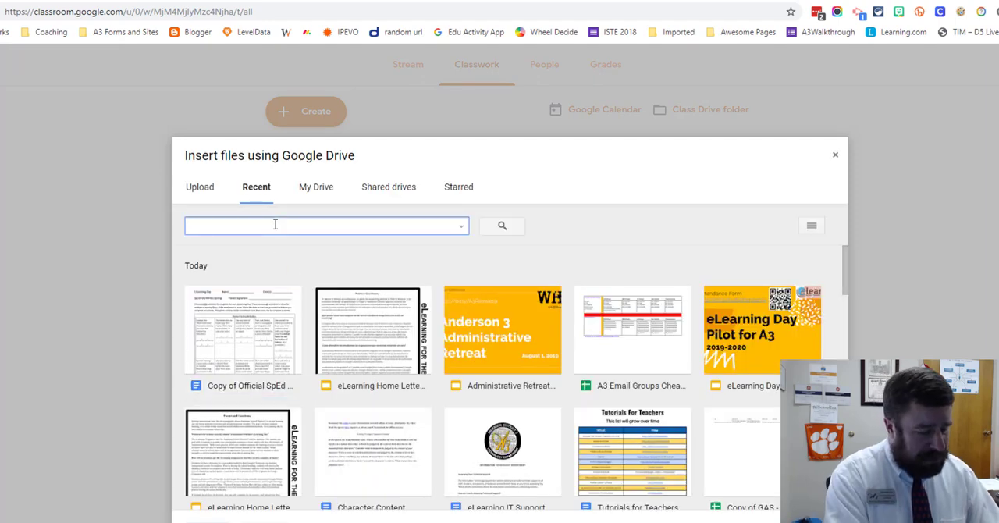
text(chara)
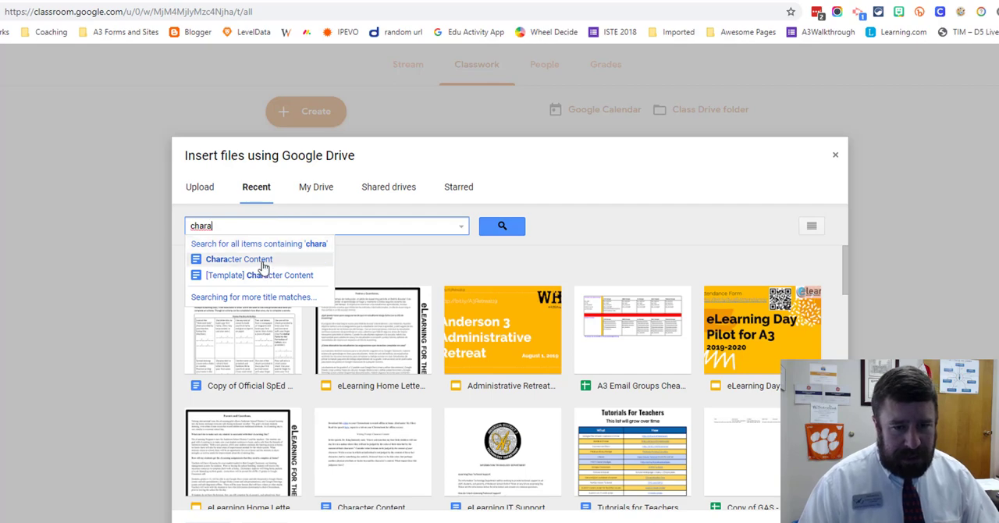
click(237, 258)
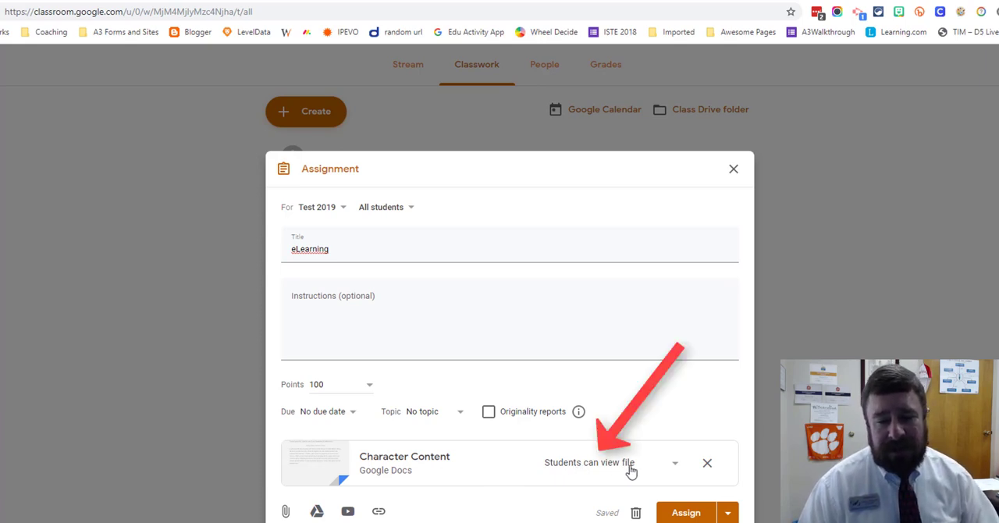
Set Character Content to 'Make a copy for each student' and assign the eLearning assignment.
click(674, 462)
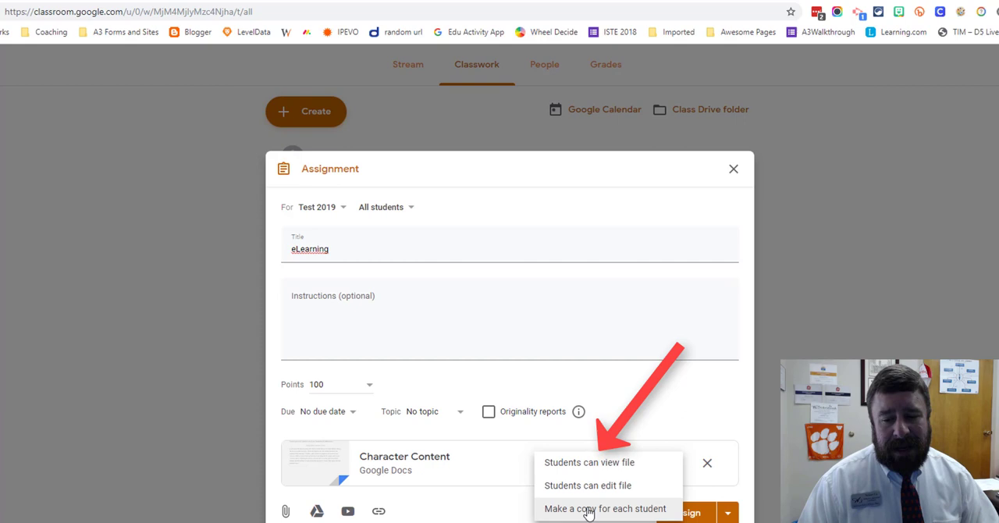
click(605, 509)
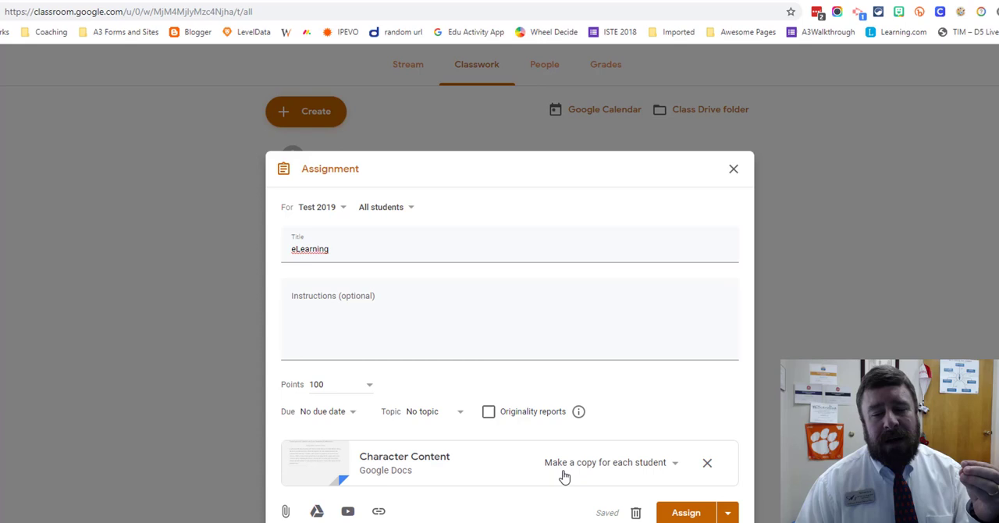
mouse_move(566, 477)
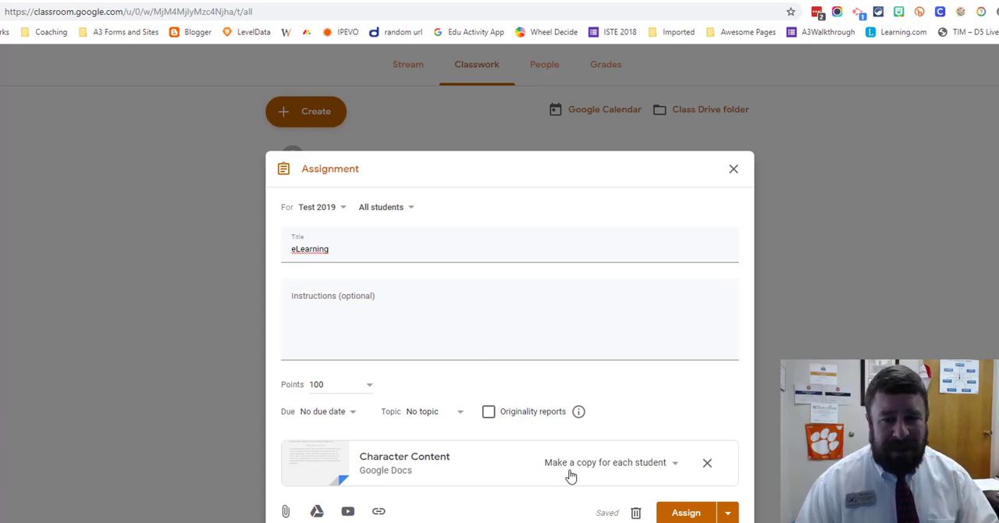
mouse_move(564, 422)
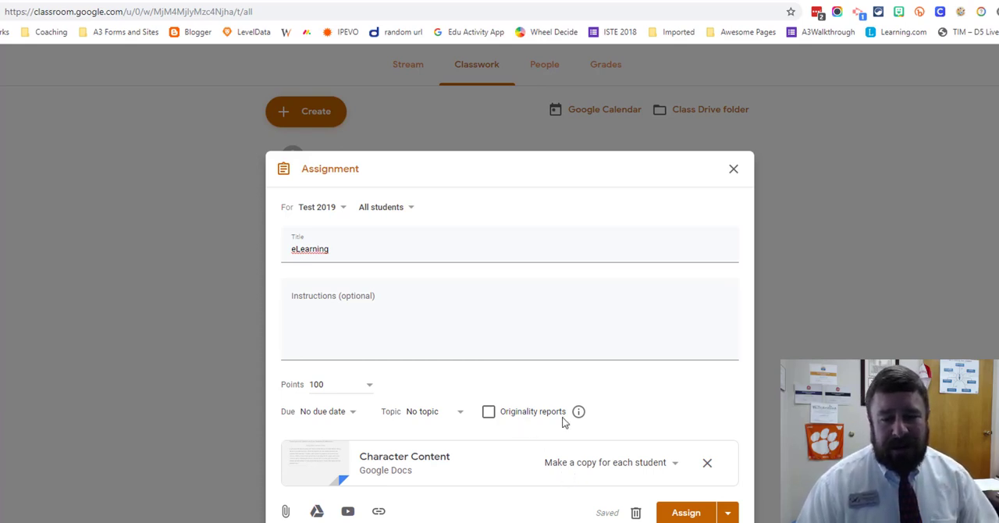
mouse_move(546, 420)
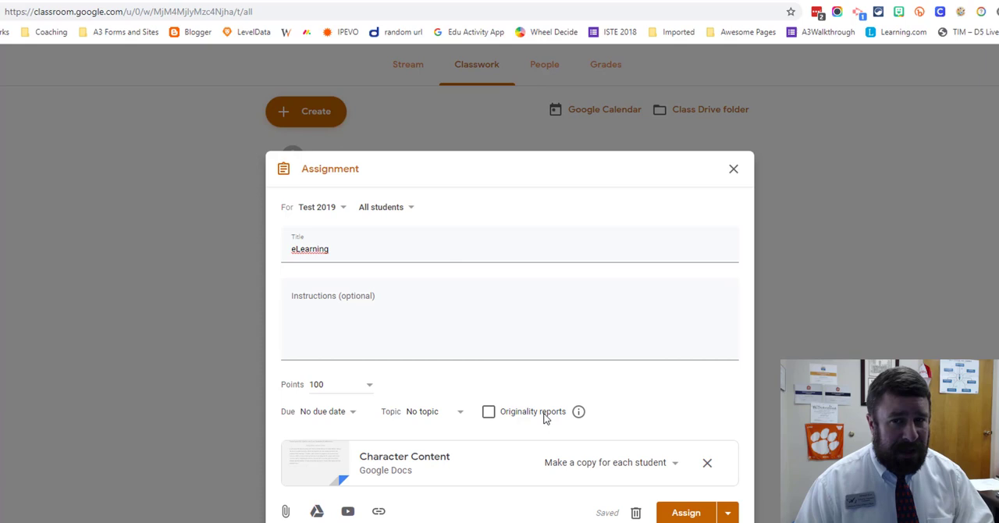
mouse_move(438, 419)
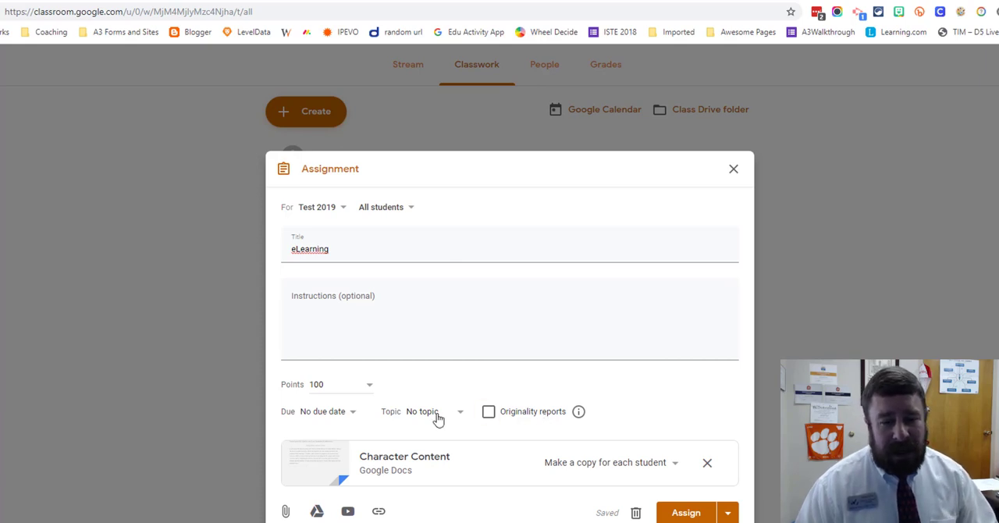
click(322, 412)
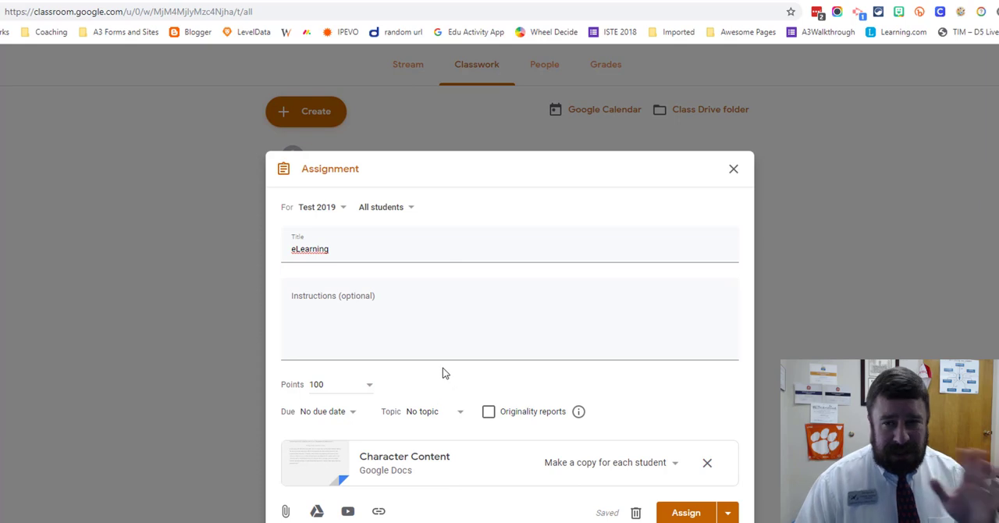
mouse_move(592, 477)
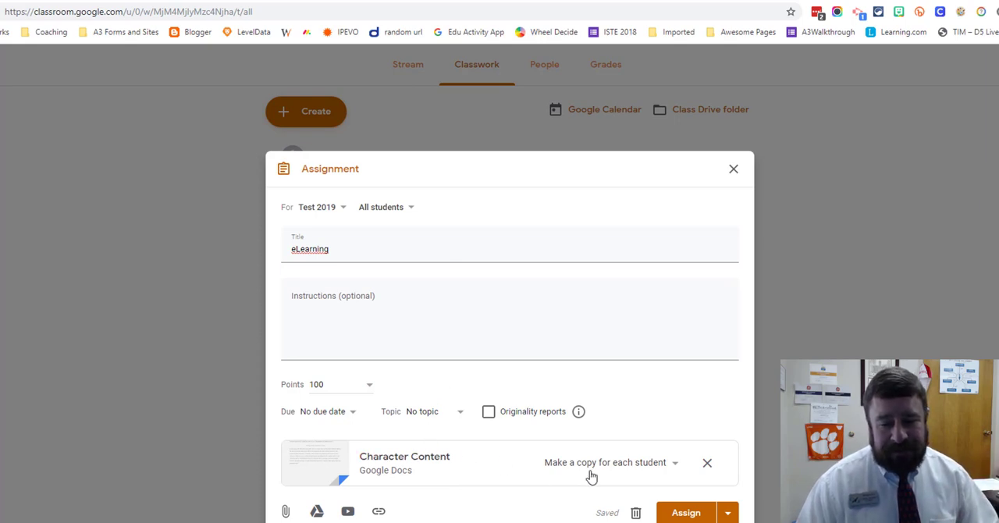
click(685, 512)
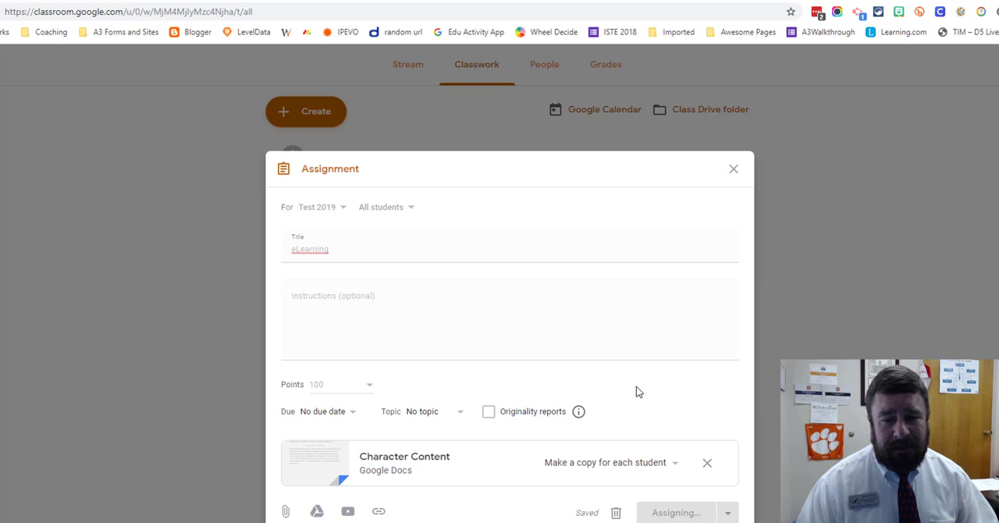
View the posted eLearning assignment on the Classwork page.
click(675, 513)
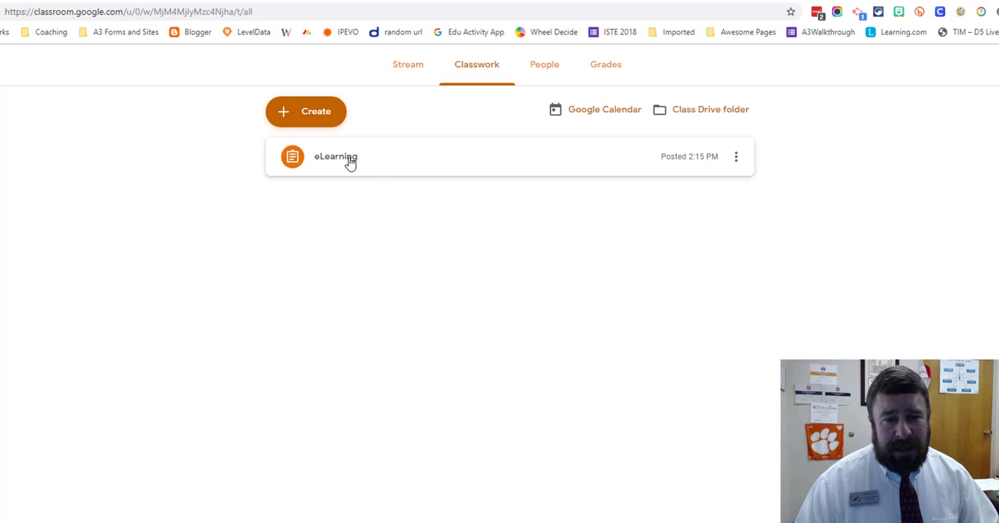
click(336, 156)
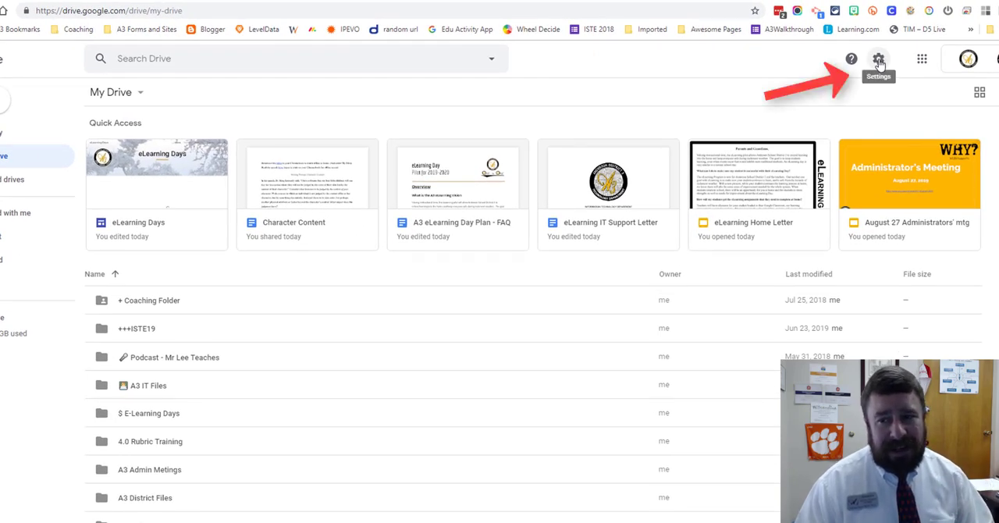
click(879, 58)
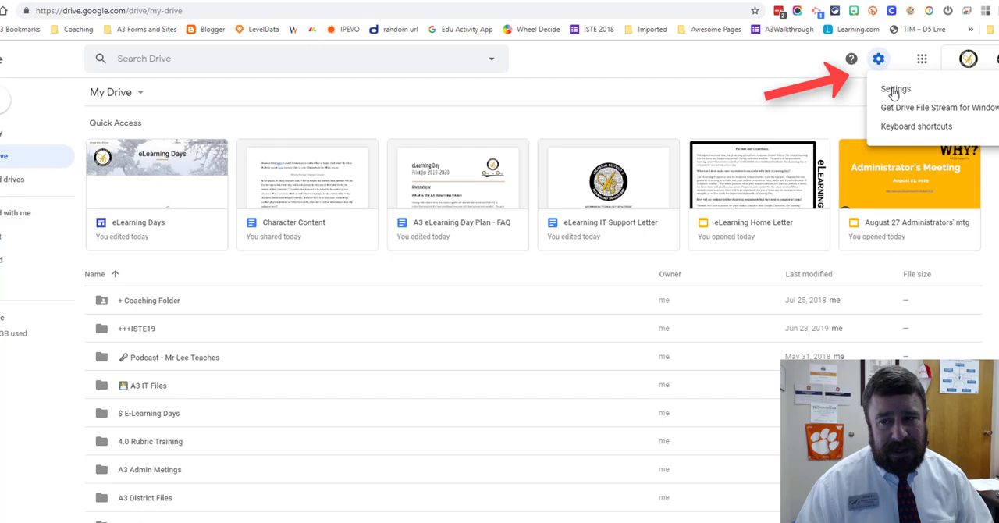
click(896, 88)
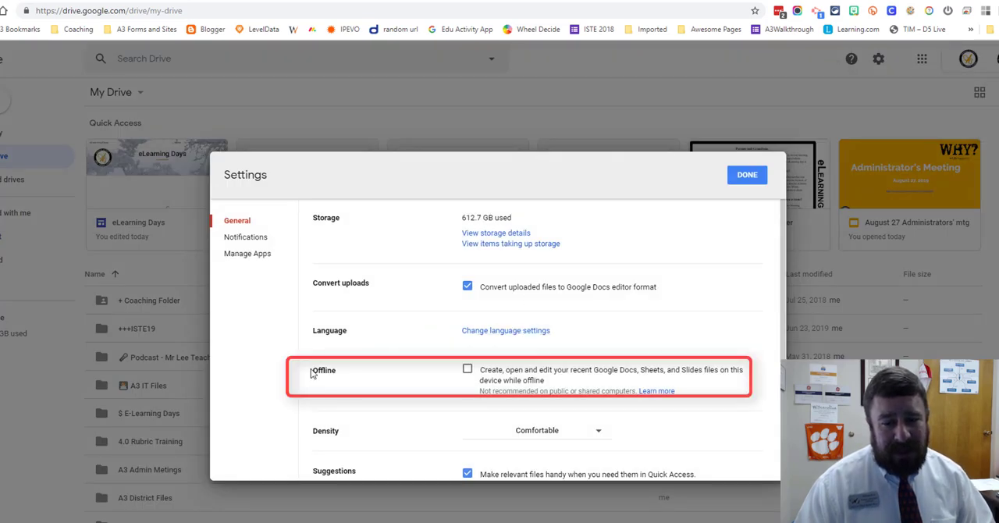
double_click(323, 370)
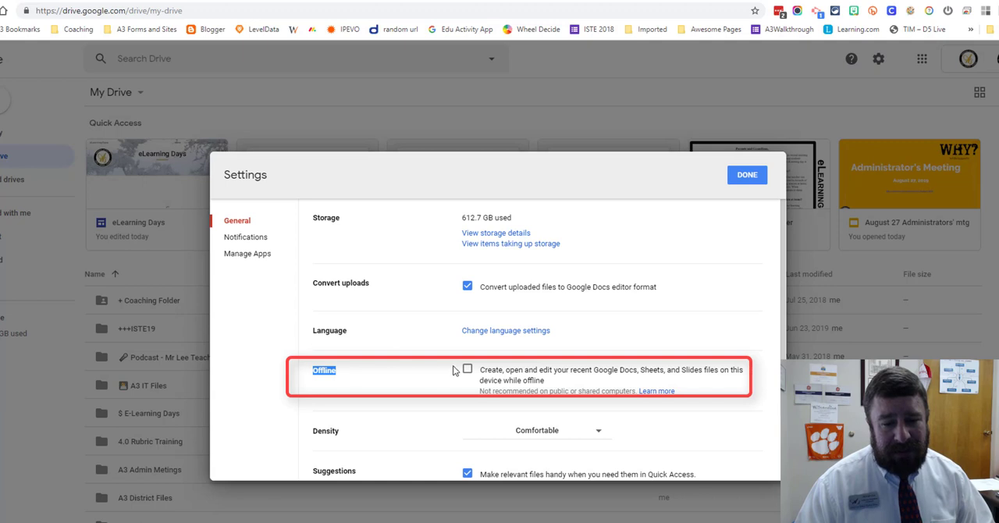
click(467, 369)
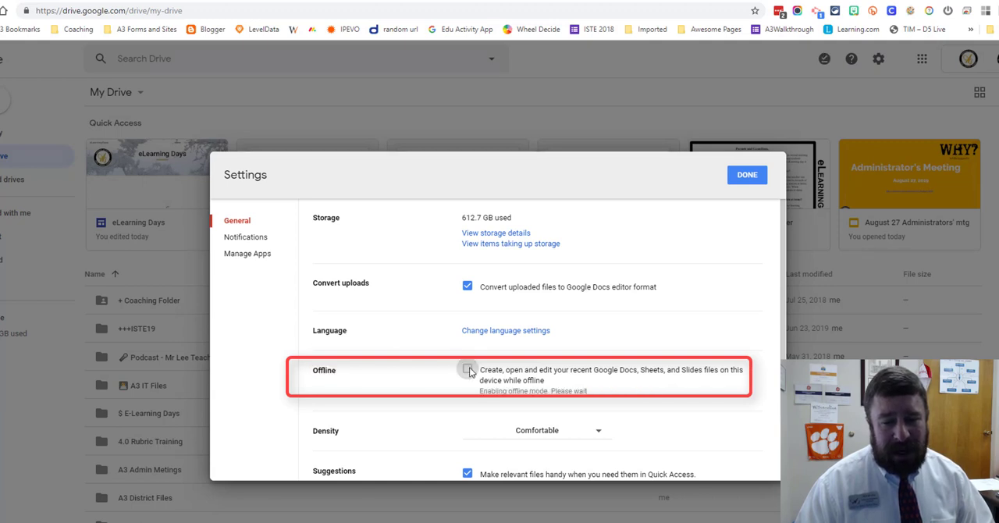
click(468, 369)
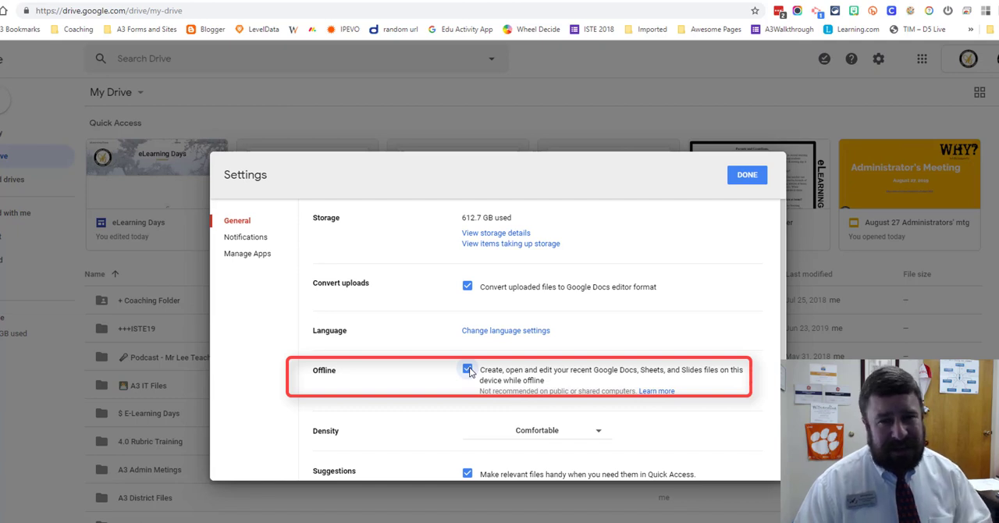
click(468, 369)
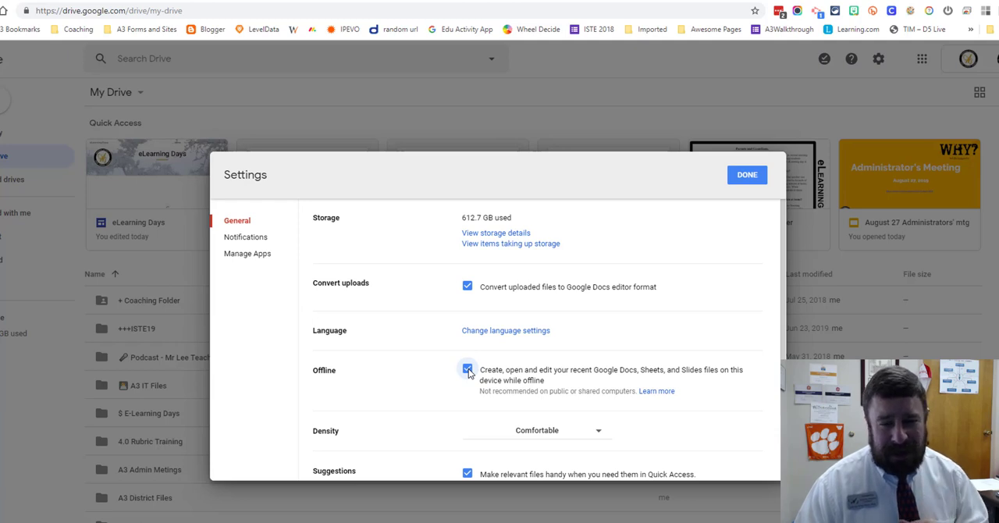
click(468, 369)
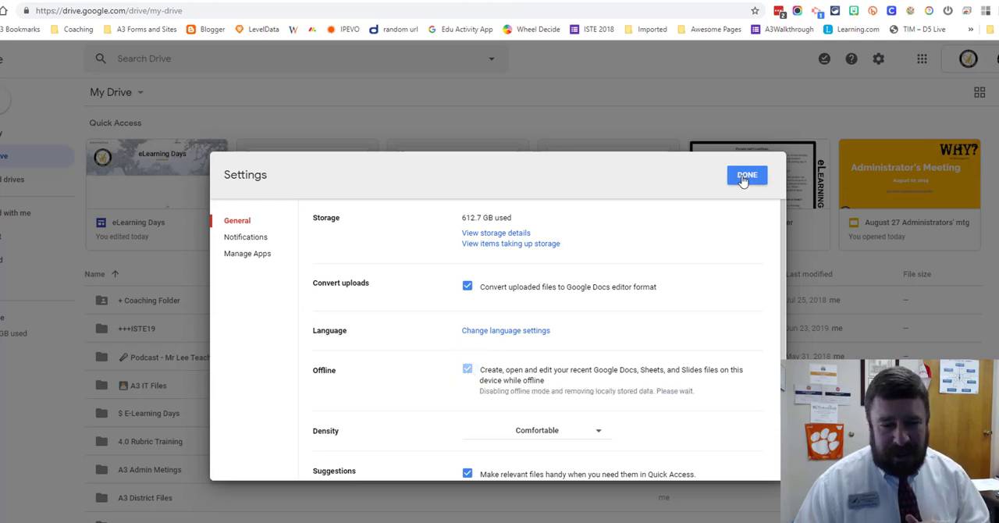
click(467, 368)
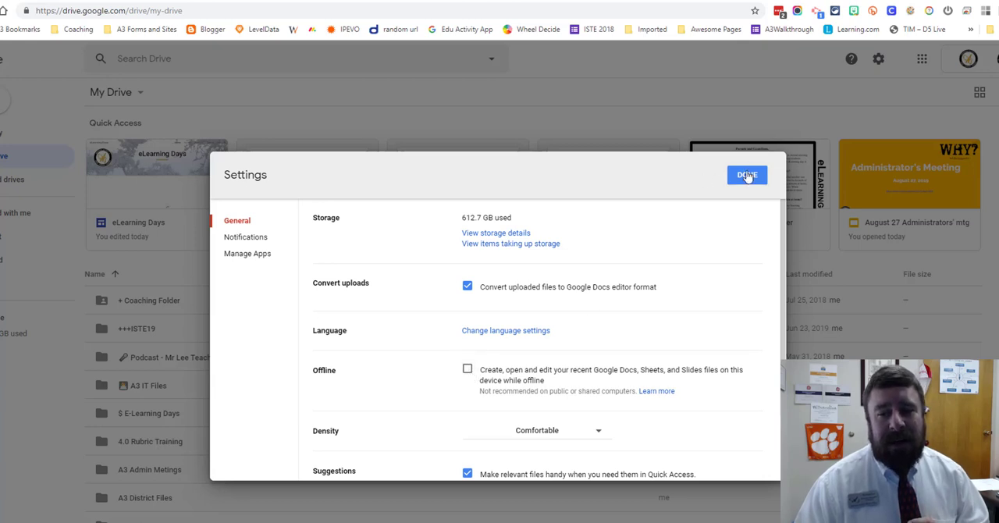
click(746, 175)
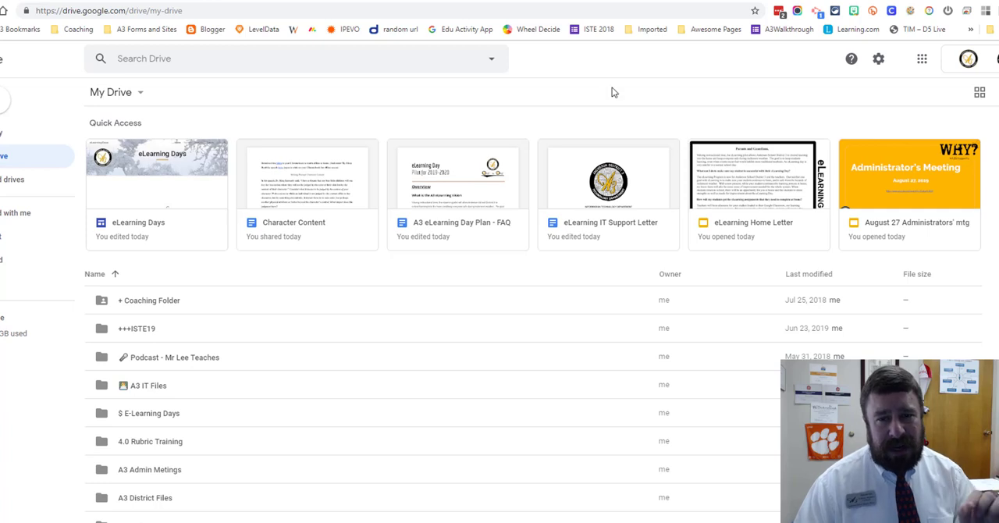
From Classwork, reopen eLearning and its Character Content document in Google Docs.
click(307, 175)
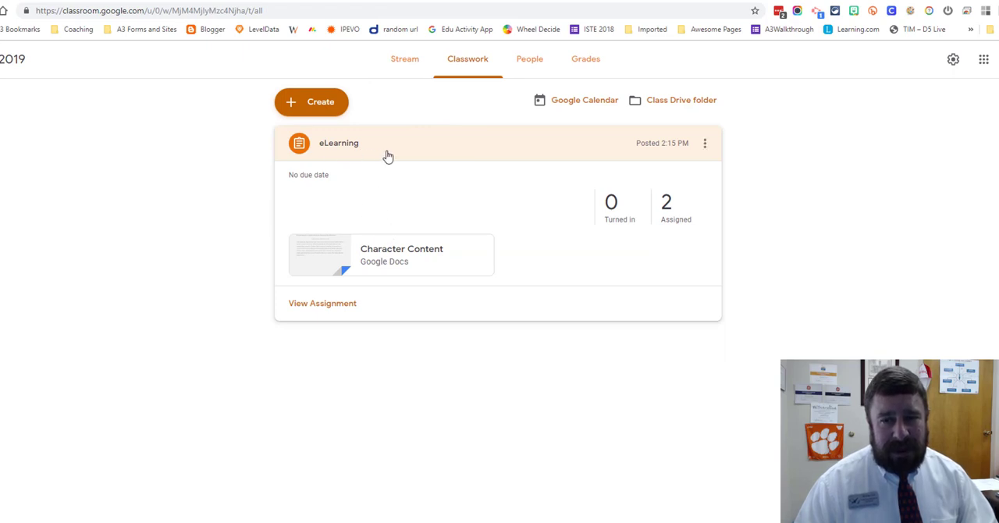
click(391, 255)
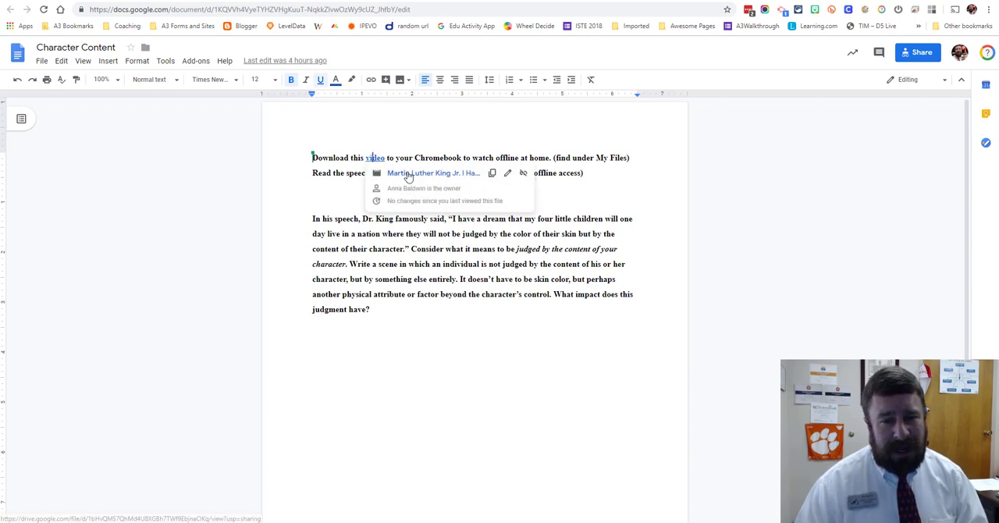
Follow the 'video' link to the Martin Luther King Jr. I Have A Dream Speech.mp4 preview.
click(434, 172)
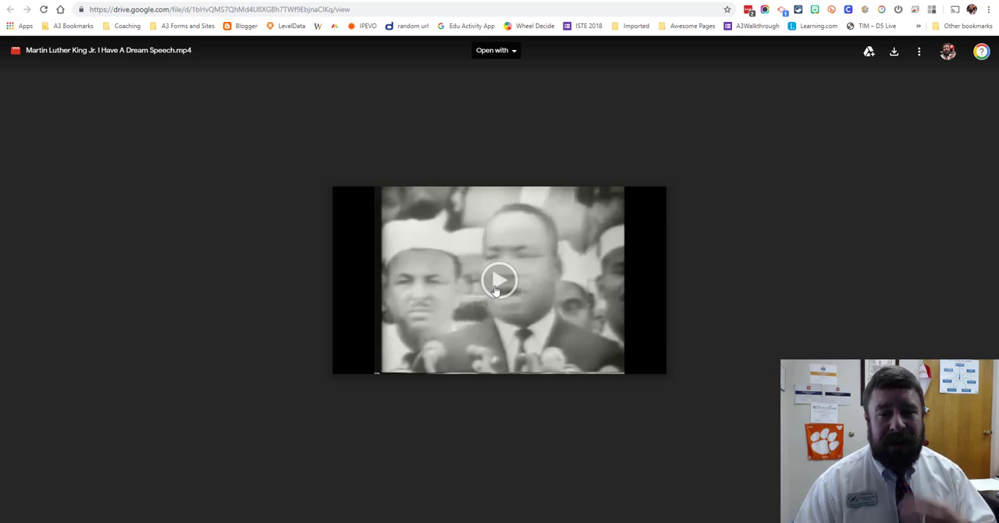
Play the speech video and download it from the Drive preview.
click(499, 280)
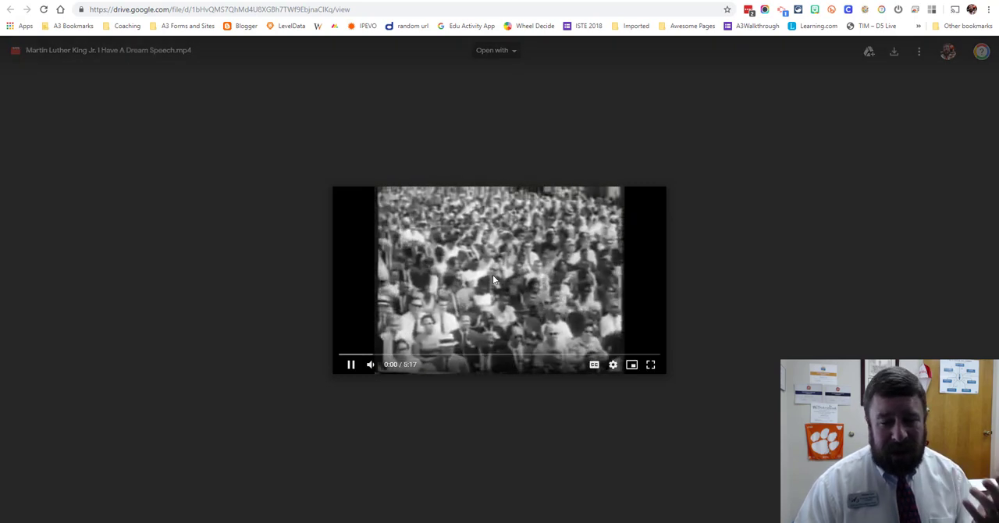
click(349, 364)
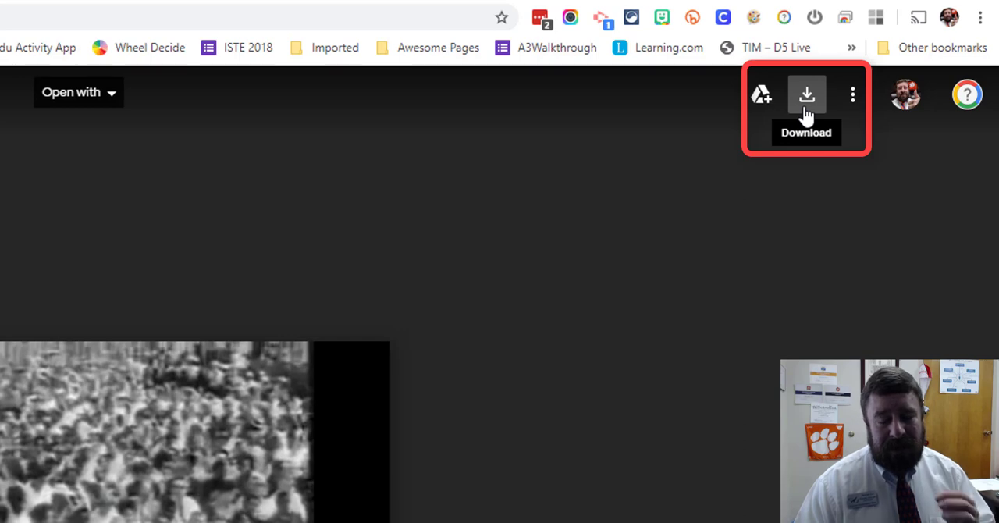
click(806, 94)
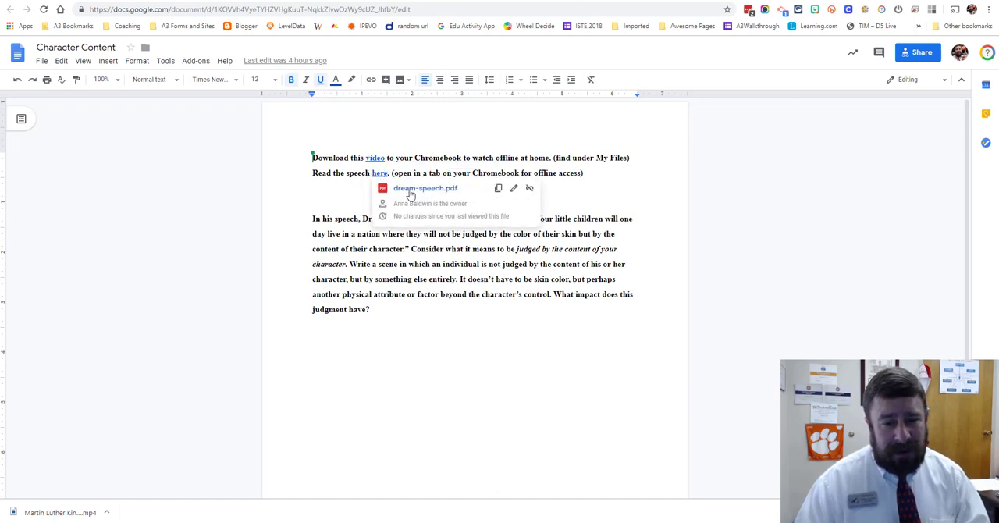
Follow the 'here' link to dream-speech.pdf and download it.
click(425, 188)
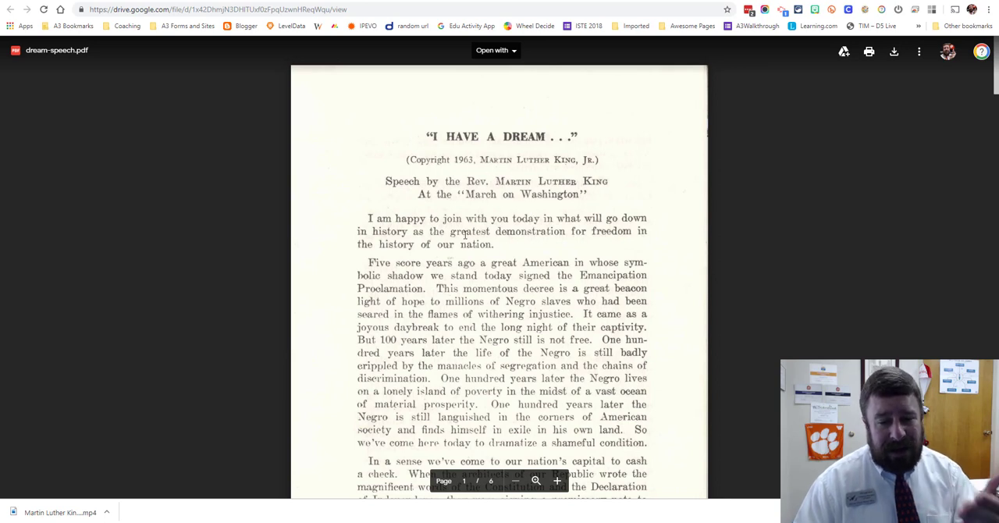
mouse_move(538, 268)
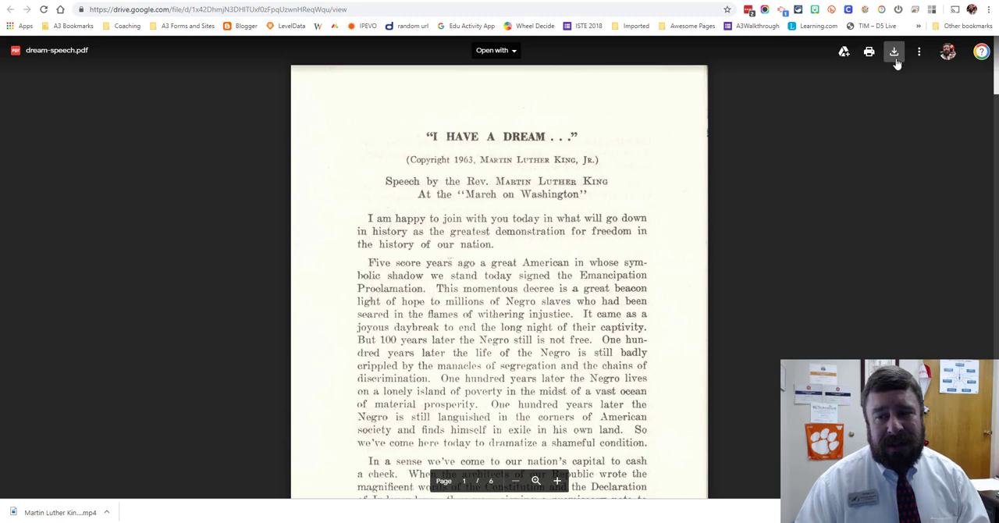
mouse_move(894, 52)
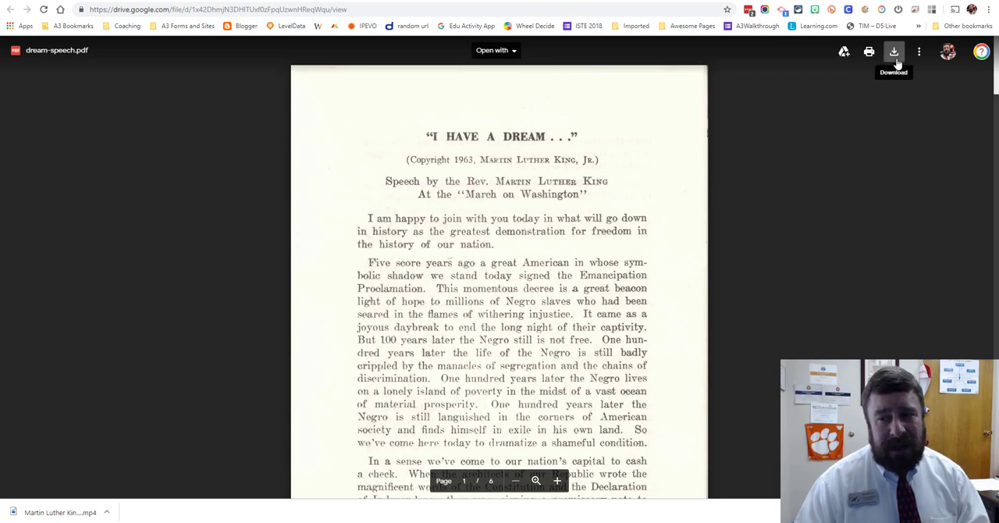
click(894, 51)
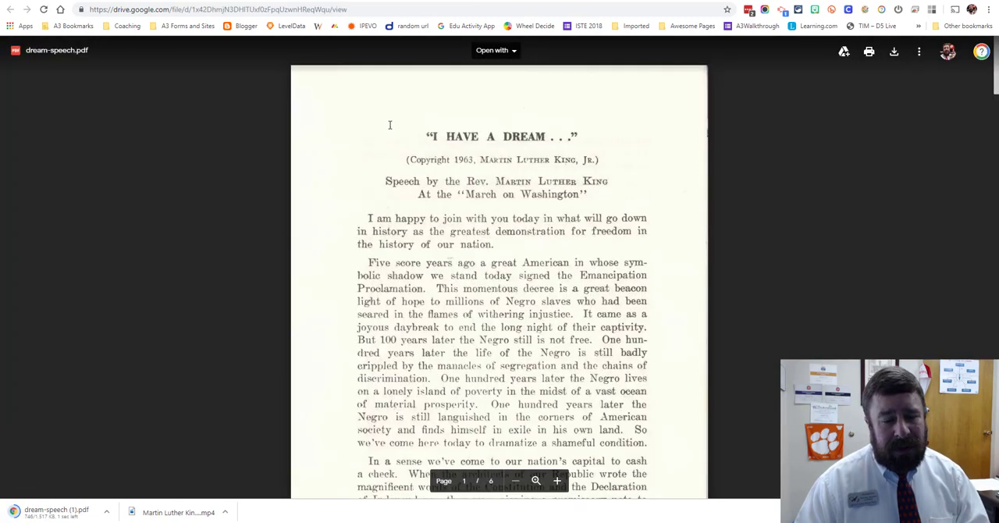